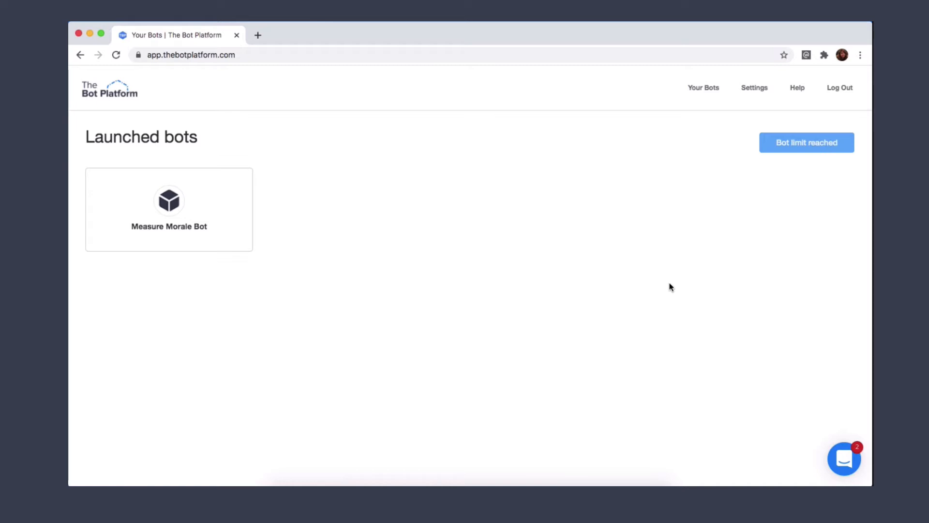
mouse_move(757, 93)
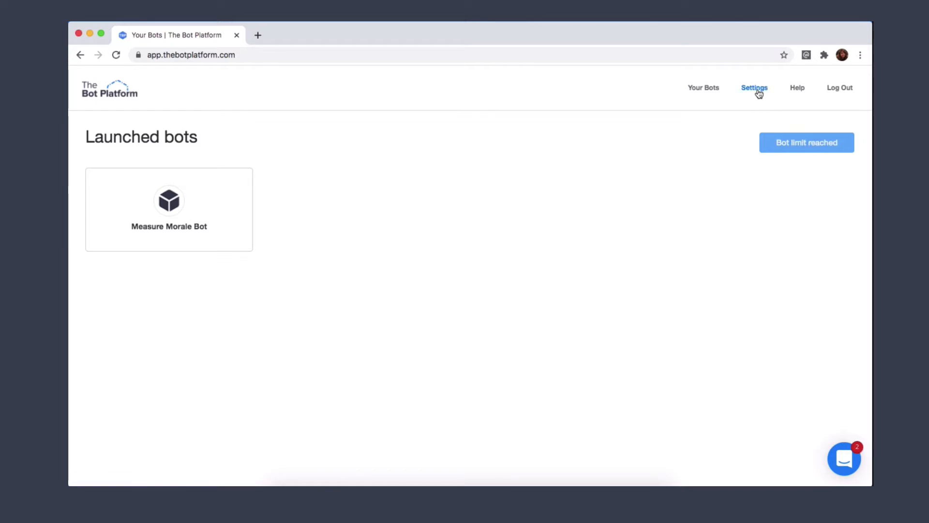
Go to the Settings page showing the two active platform invite links
click(755, 88)
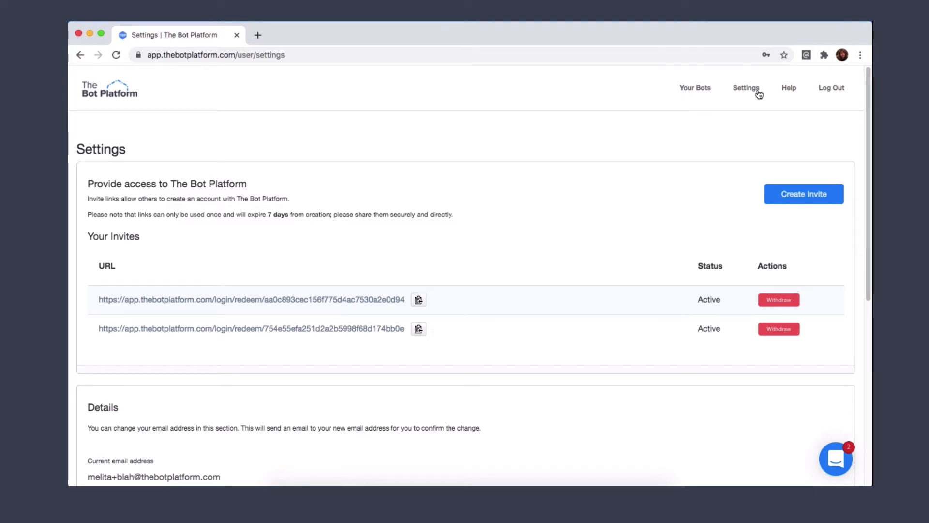
Create a new invite under 'Provide access to The Bot Platform'
click(804, 193)
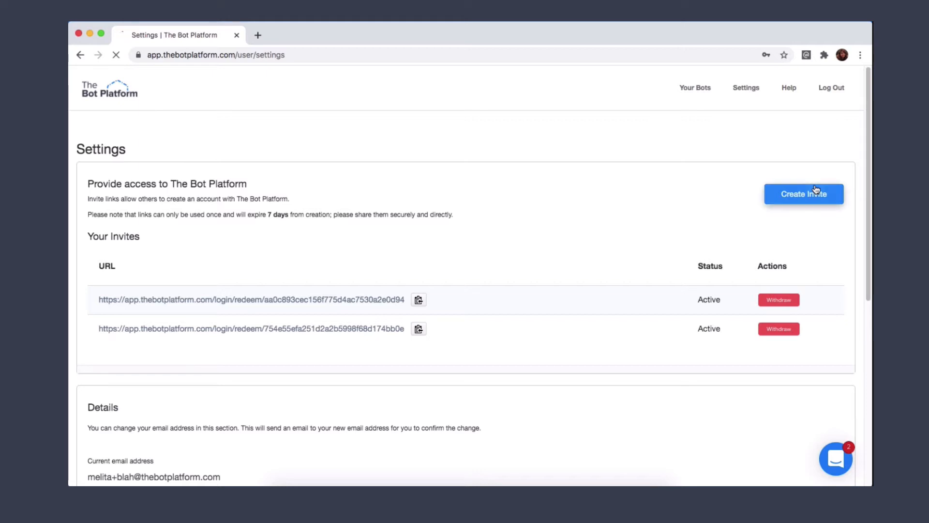
click(804, 194)
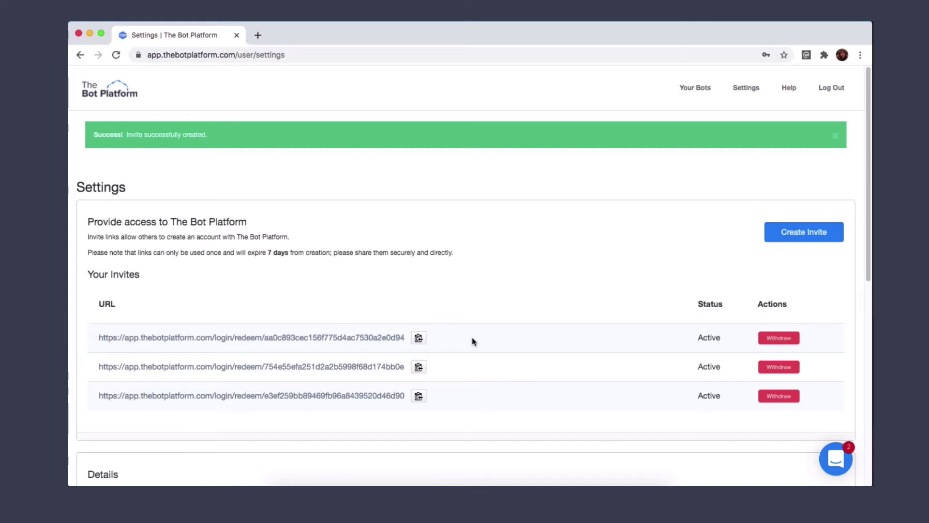
mouse_move(589, 347)
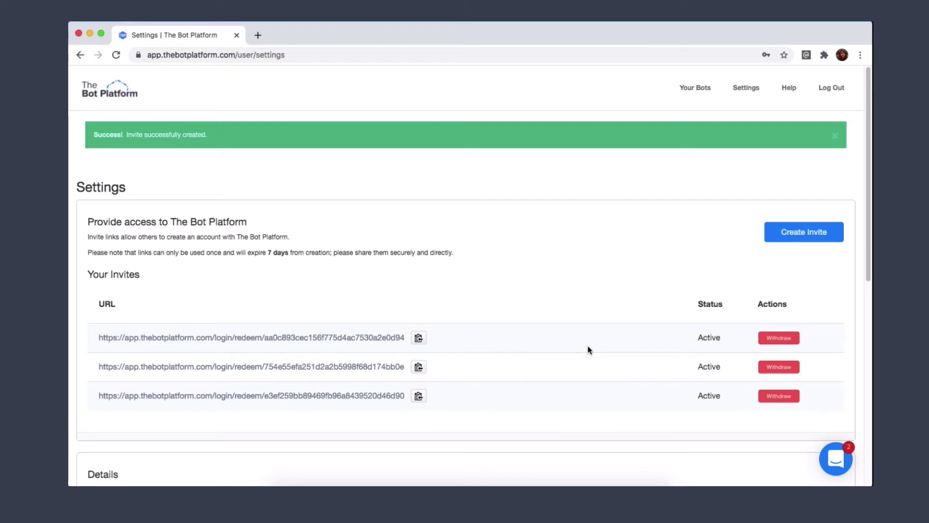
mouse_move(690, 118)
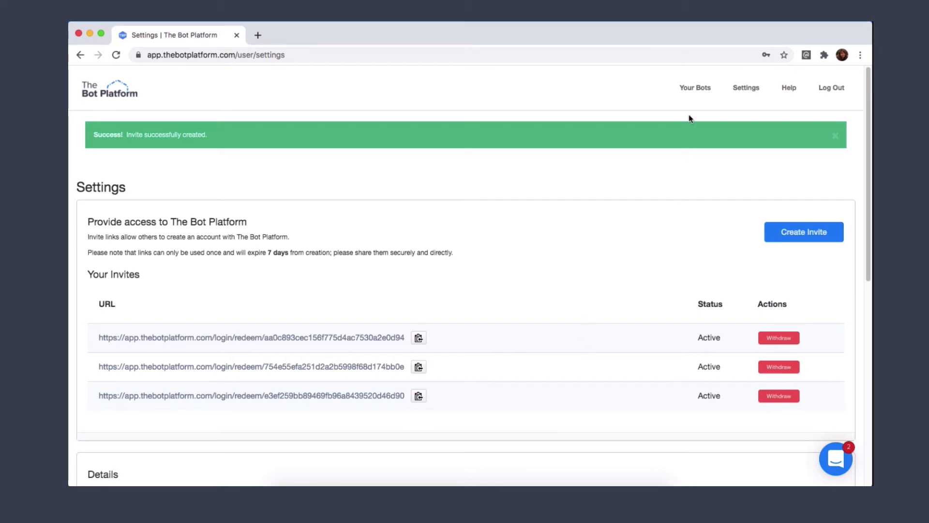
Open Measure Morale Bot from Your Bots and scroll the sidebar to Extras
click(704, 88)
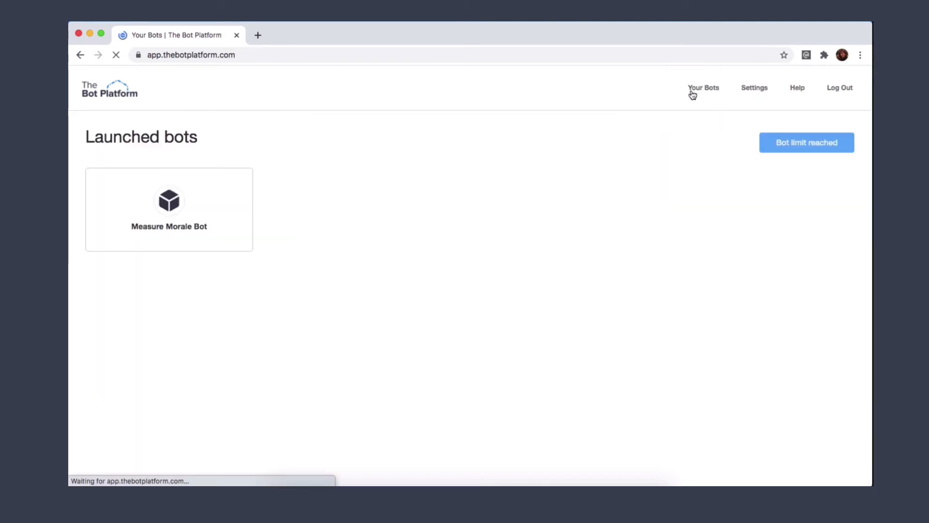
mouse_move(293, 185)
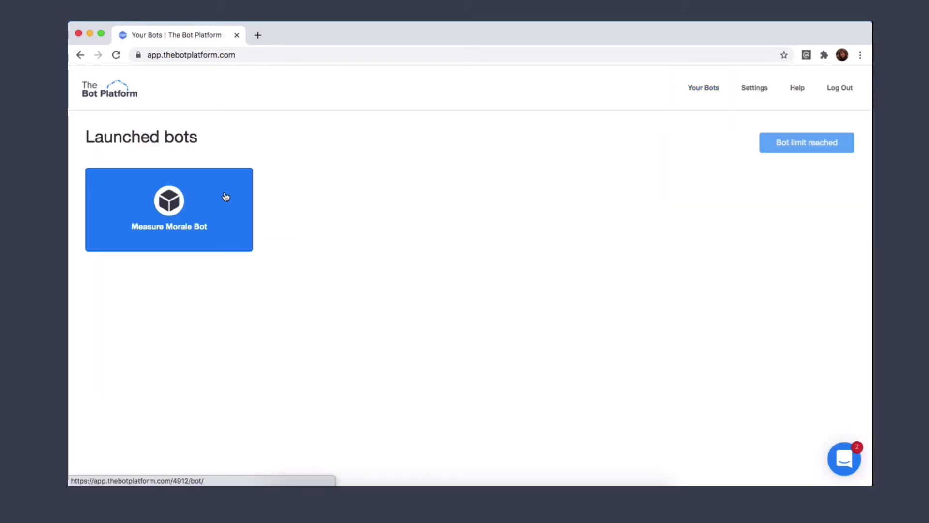
click(169, 209)
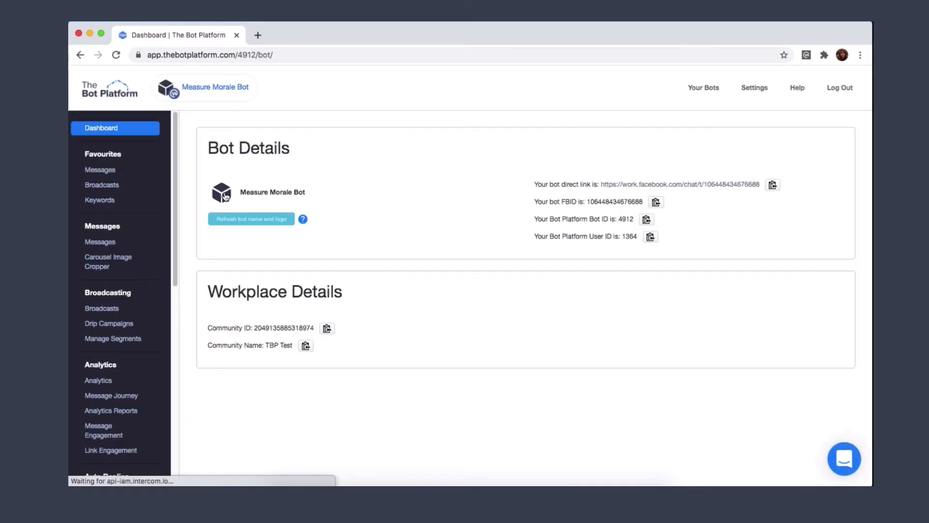
mouse_move(125, 339)
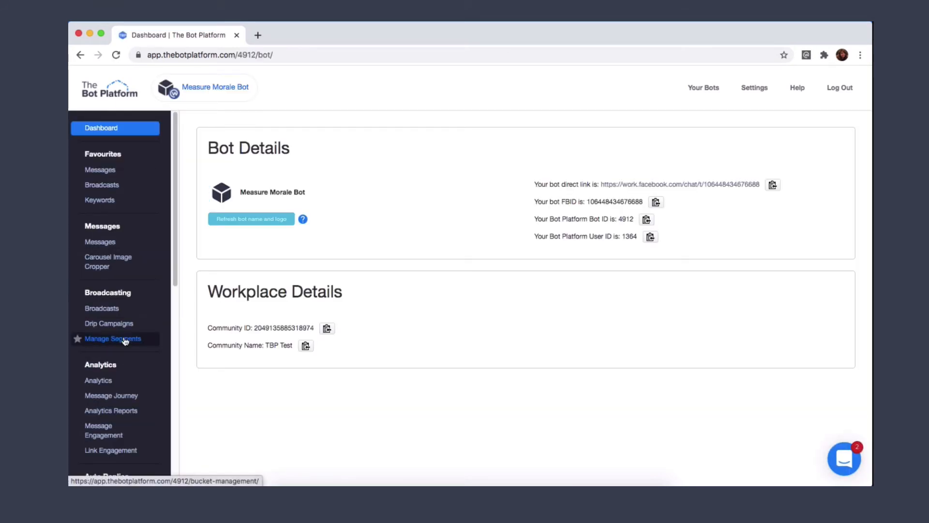
scroll(down, 3)
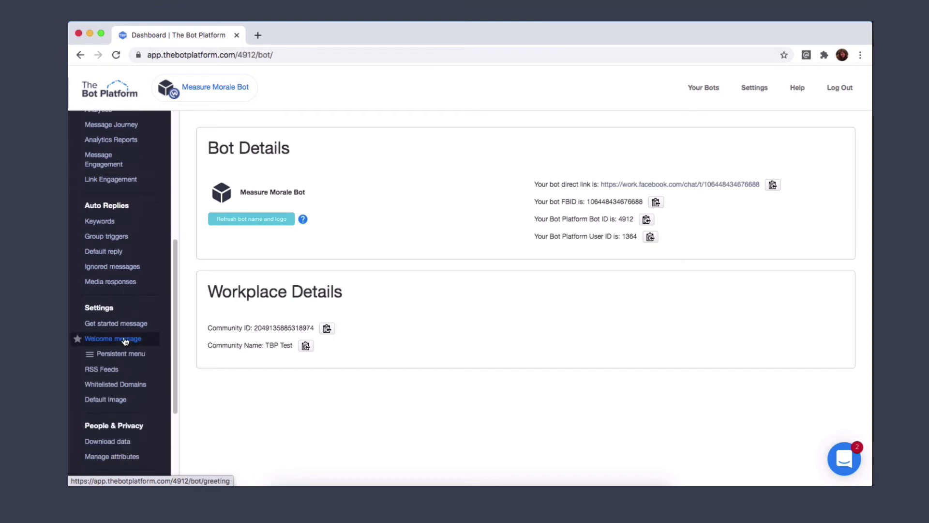
scroll(down, 3)
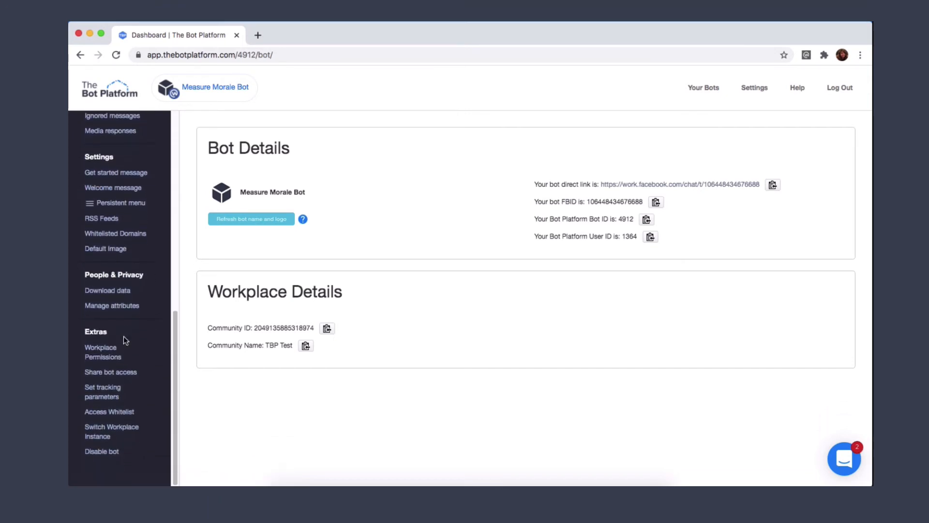
mouse_move(124, 375)
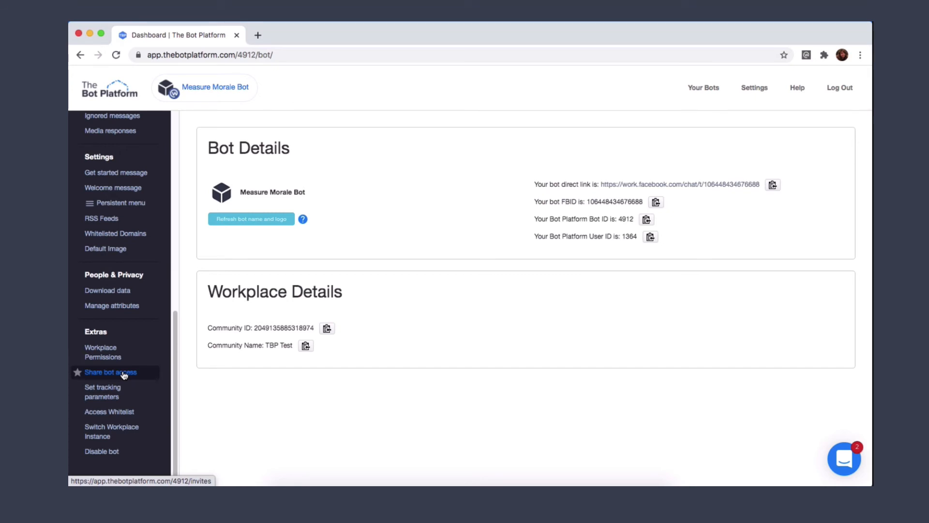
Create an invite link from the bot's 'Share bot access' page
click(111, 373)
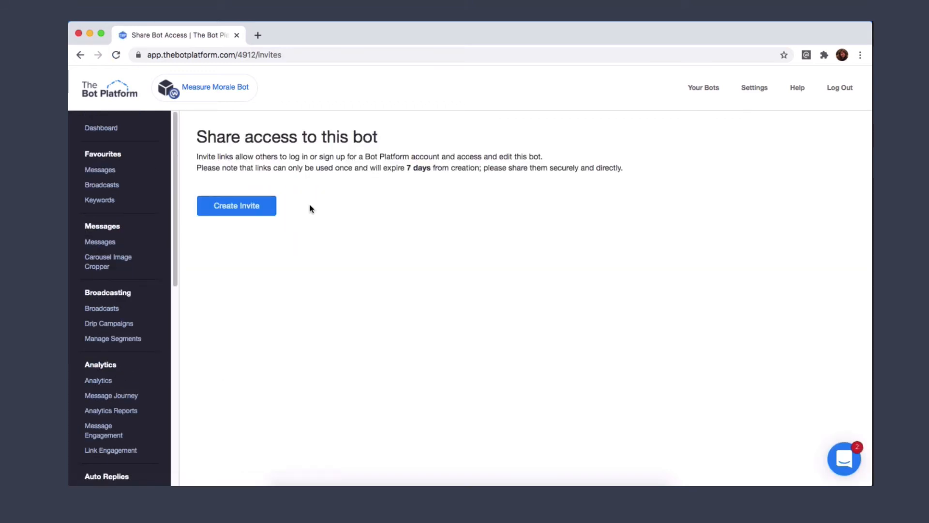
click(236, 206)
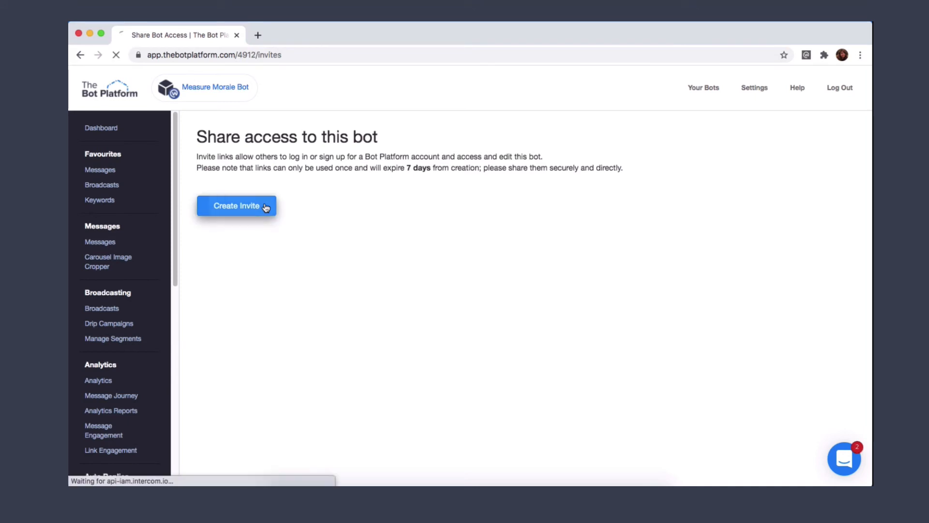
click(236, 206)
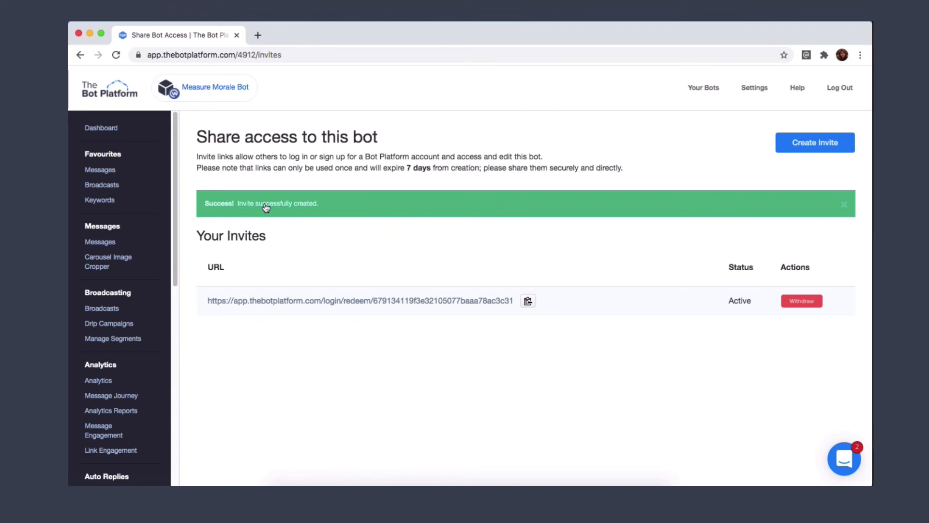
mouse_move(458, 255)
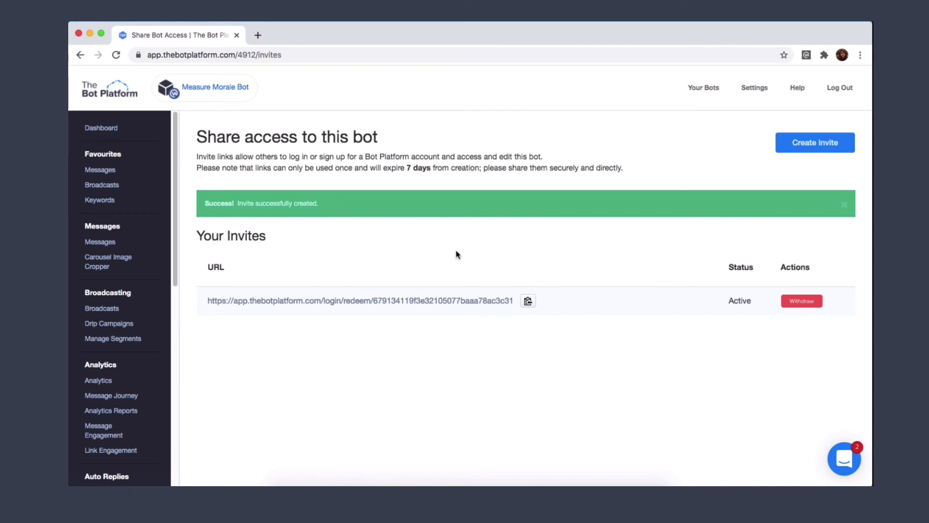
mouse_move(662, 287)
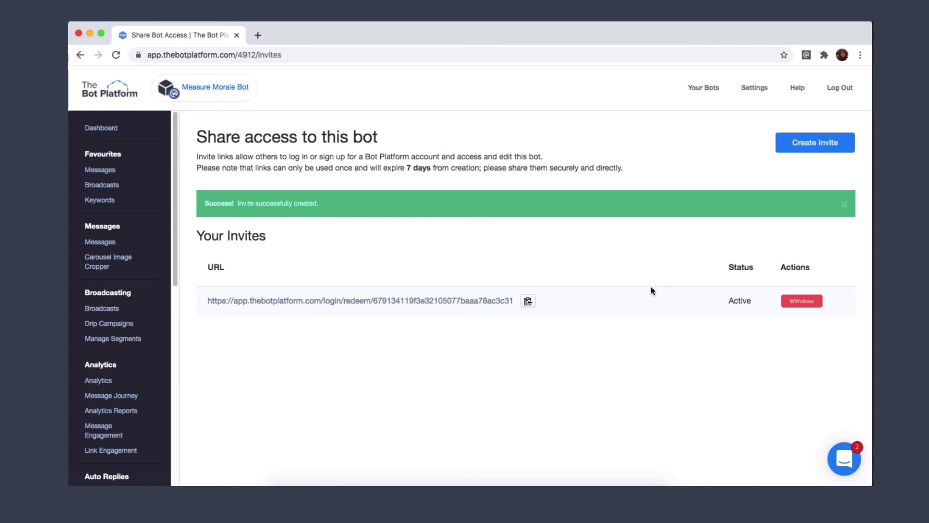
mouse_move(586, 318)
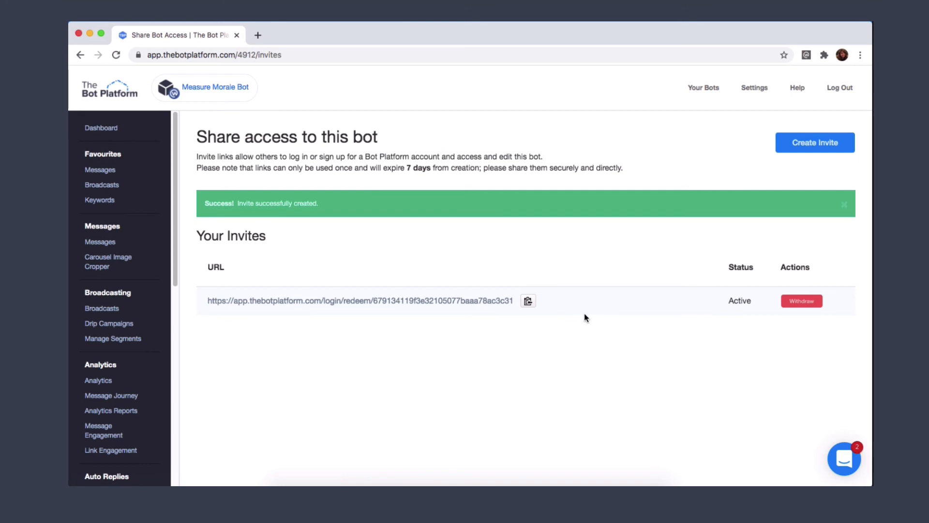
mouse_move(809, 301)
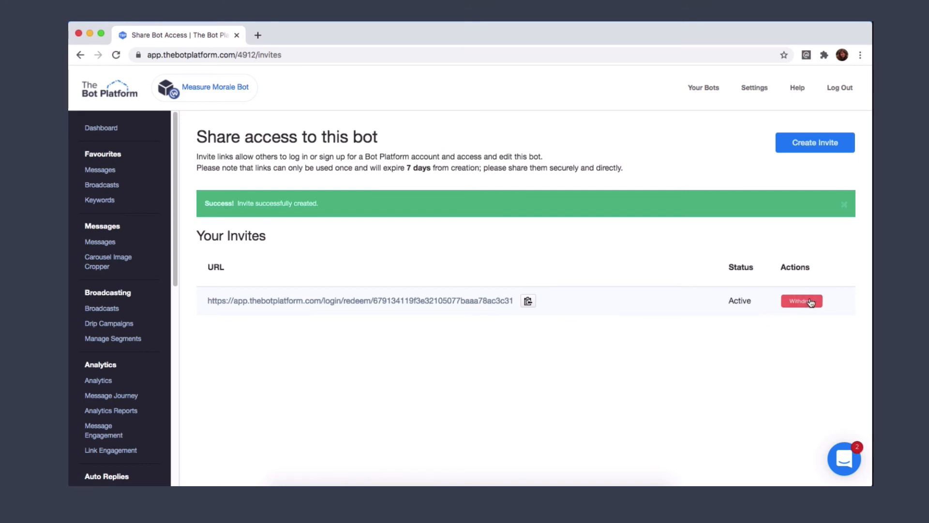
mouse_move(810, 302)
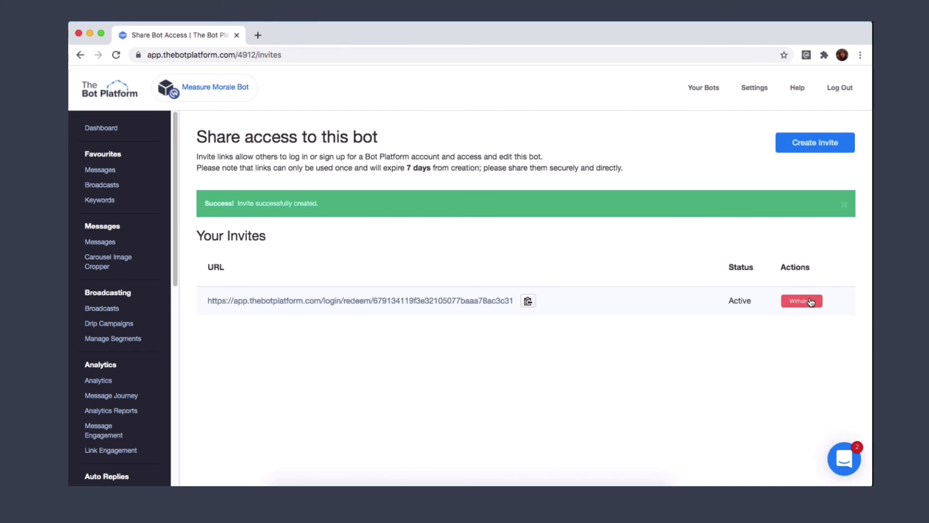